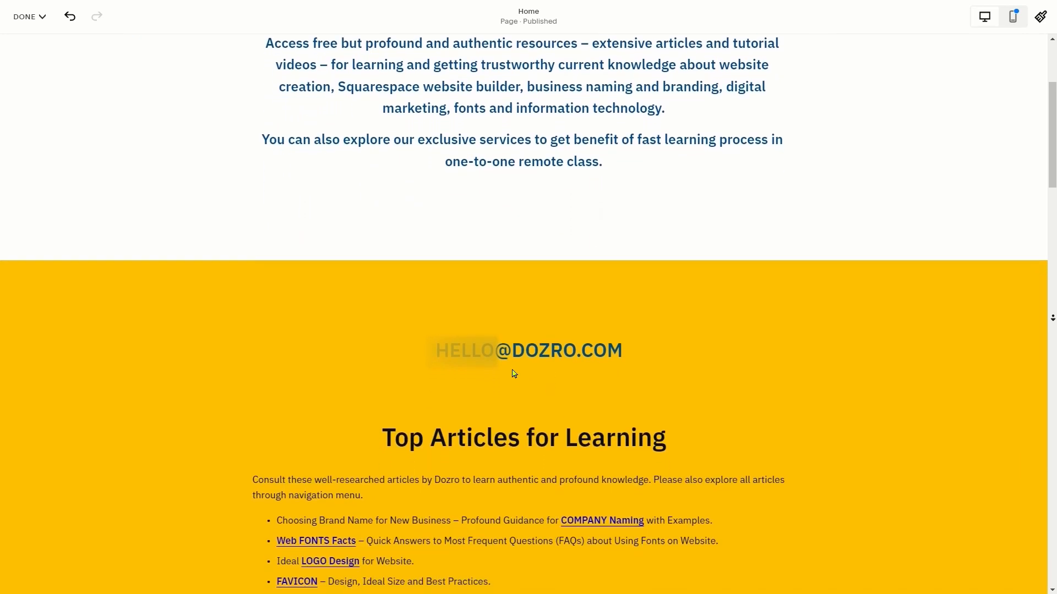
Step: Scroll the Sequence 01 timeline to the Dozro page screen-recording clip
scroll("down", 3)
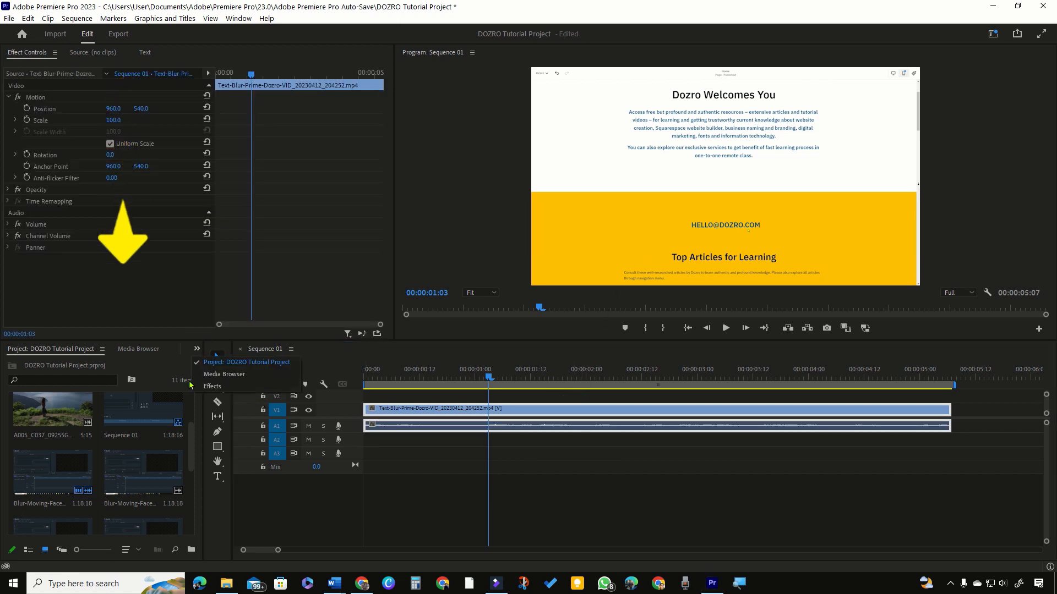
Step: Bring up the Effects list to find Camera Blur for the screen-recording clip
left_click(213, 386)
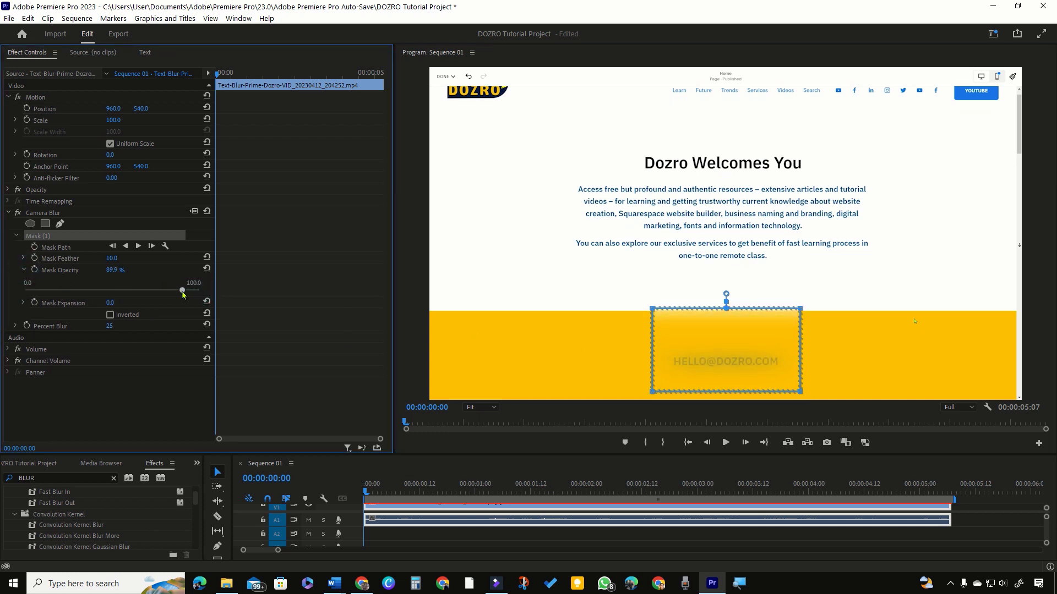
Step: Resize the rectangle mask handles with Shift so the blur covers only HELLO
key("shift")
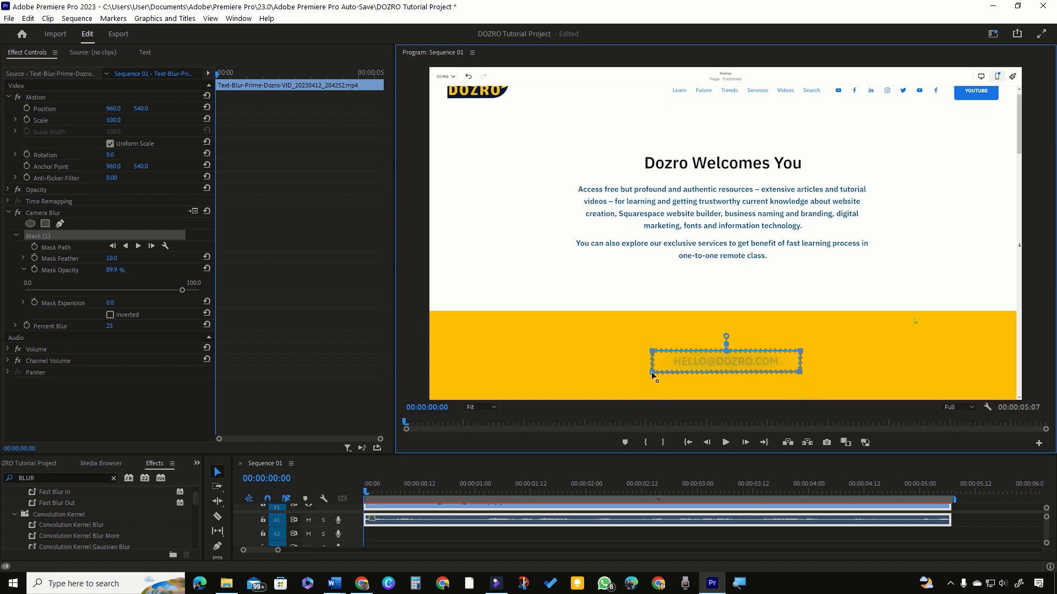
mouse_move(795, 364)
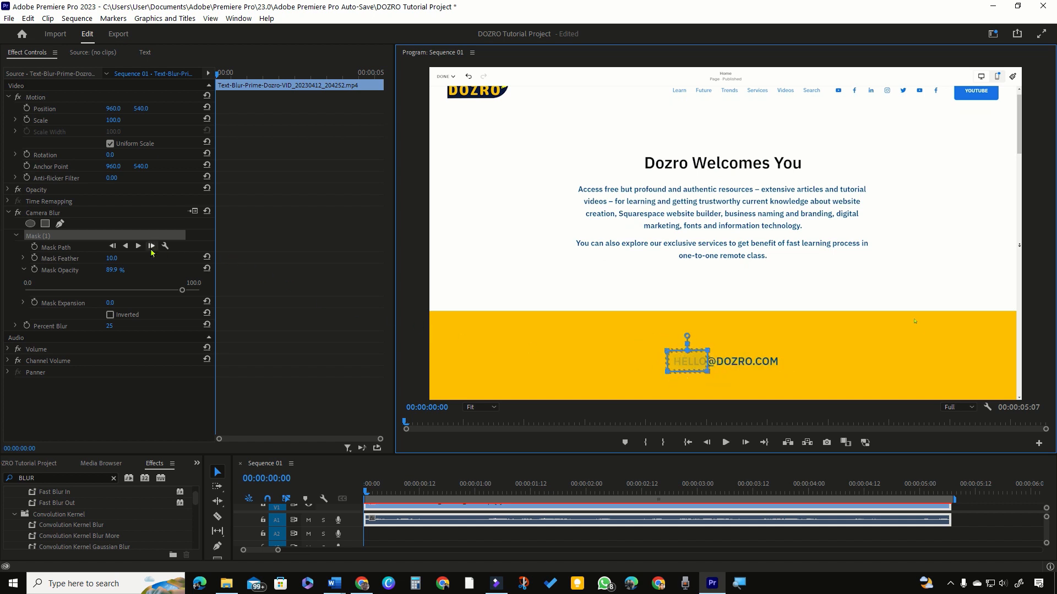
Step: Track the HELLO mask forward so Mask Path keyframes follow the email as the page moves
left_click(124, 245)
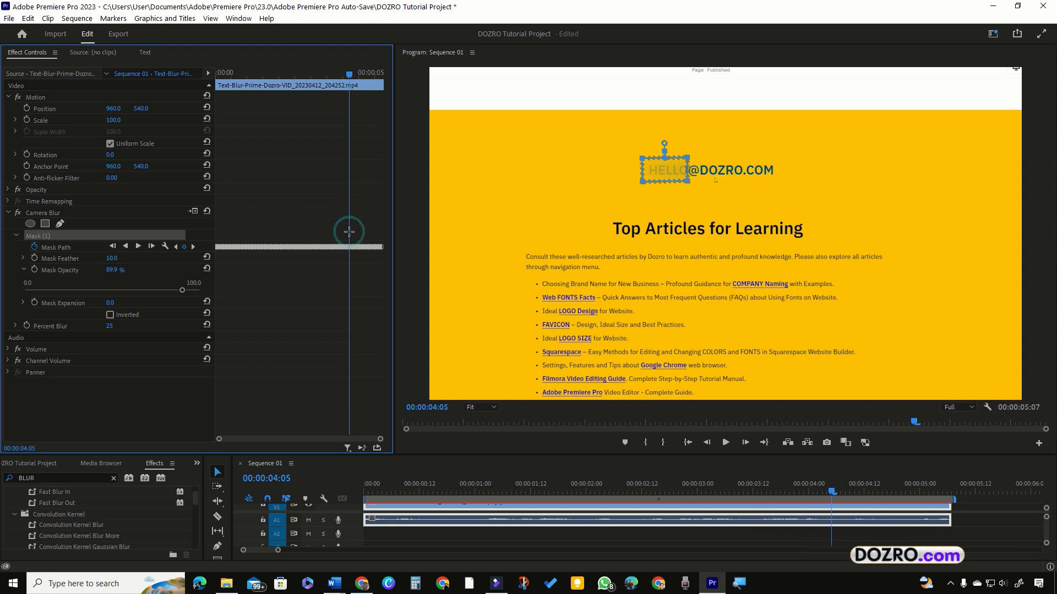
right_click(349, 247)
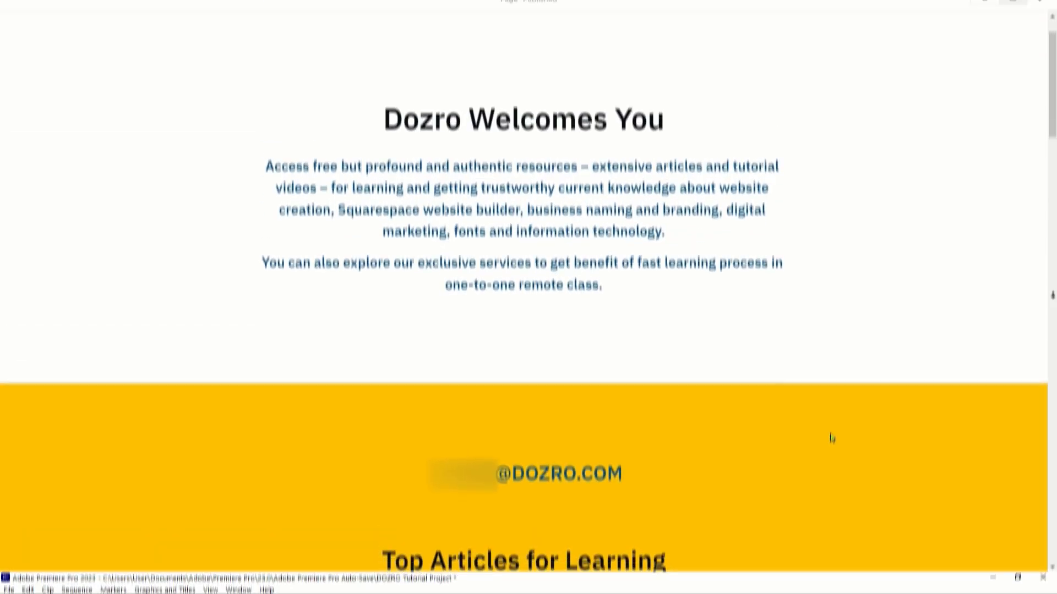
scroll("down", 3)
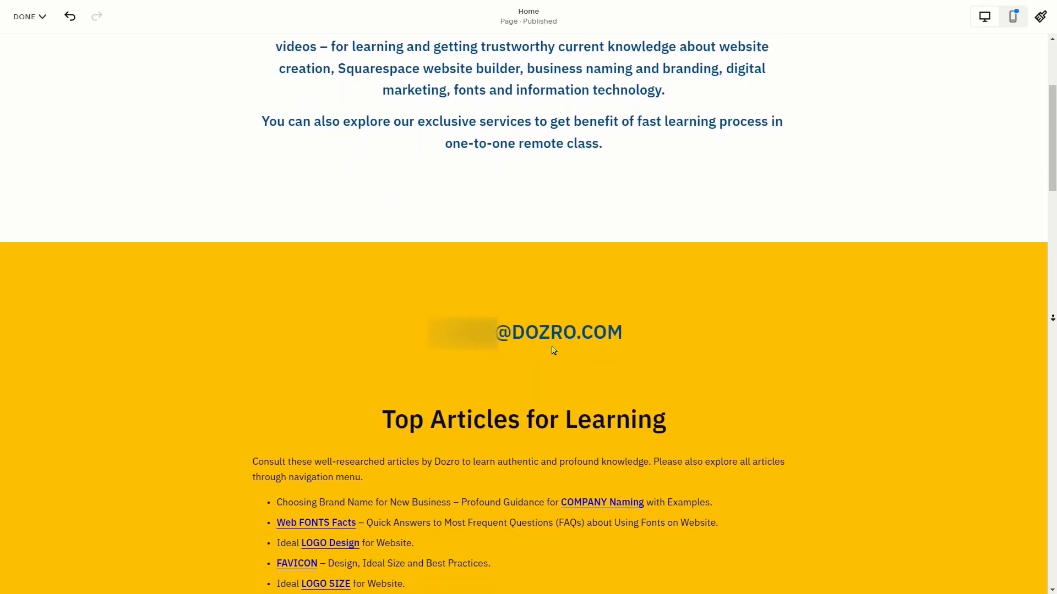
scroll("down", 3)
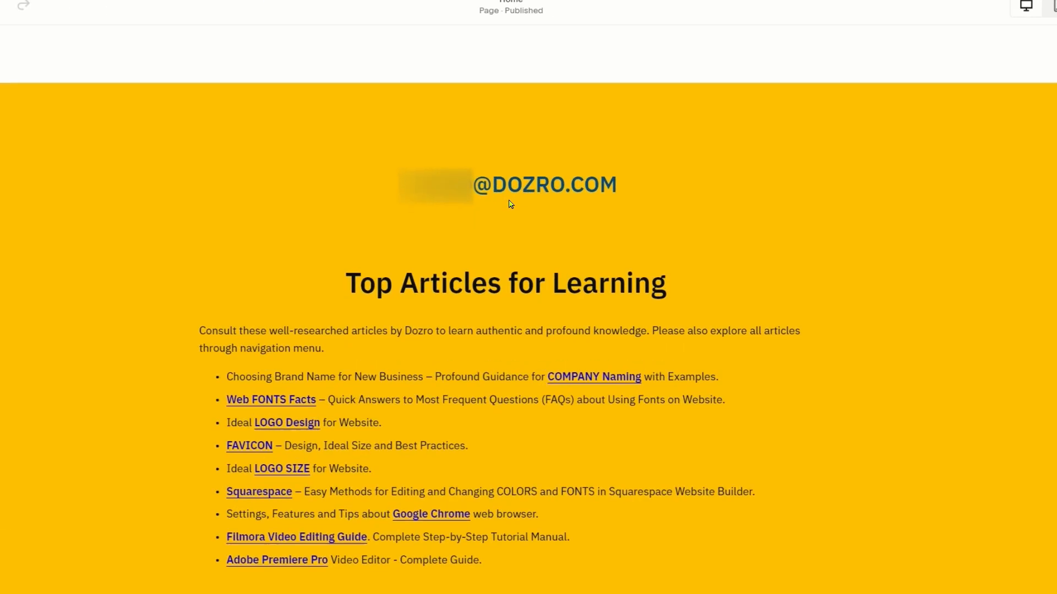